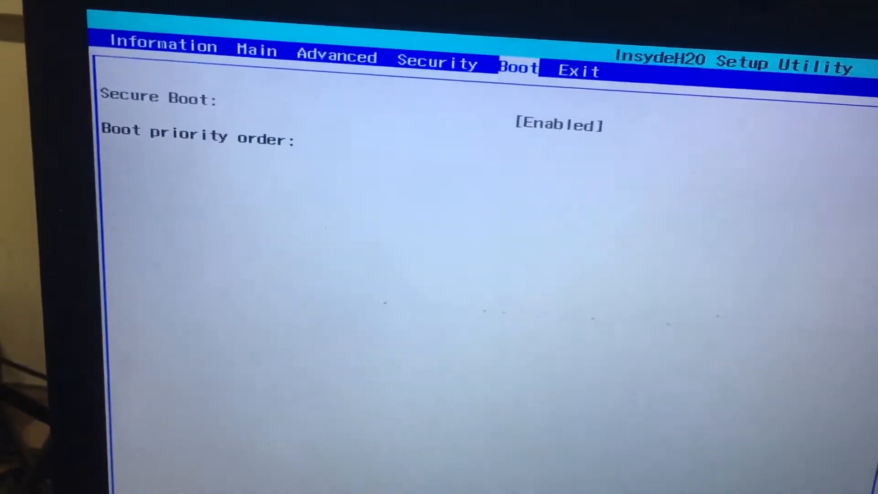
# Show the Security settings listing supervisor, user and HDD passwords as Clear.
pyautogui.click(229, 51)
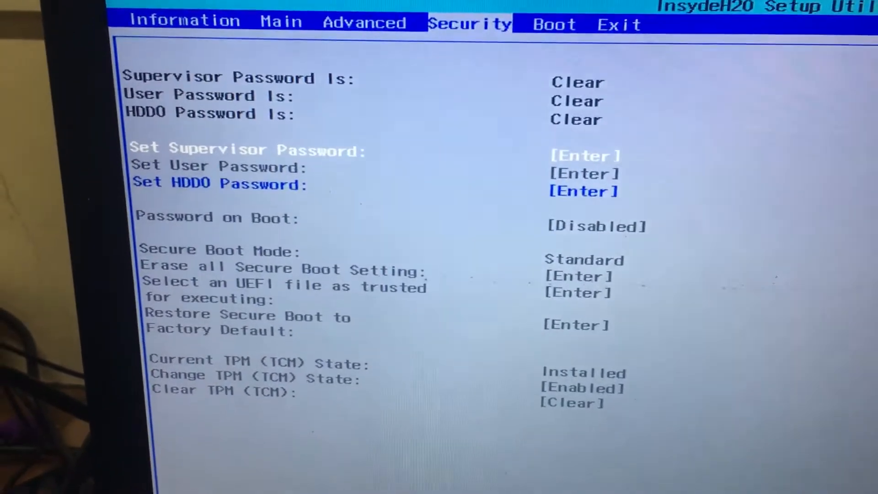
# Enter and confirm a new supervisor password via Set Supervisor Password.
pyautogui.press('Return')
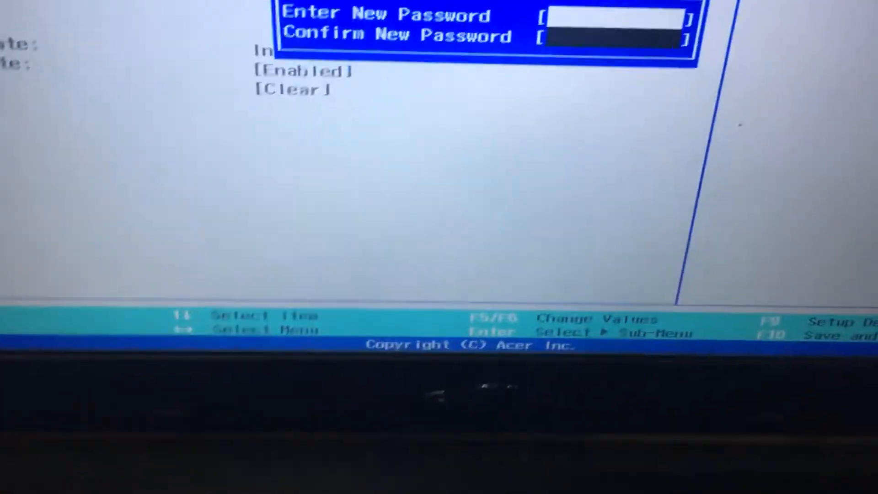
pyautogui.write('****')
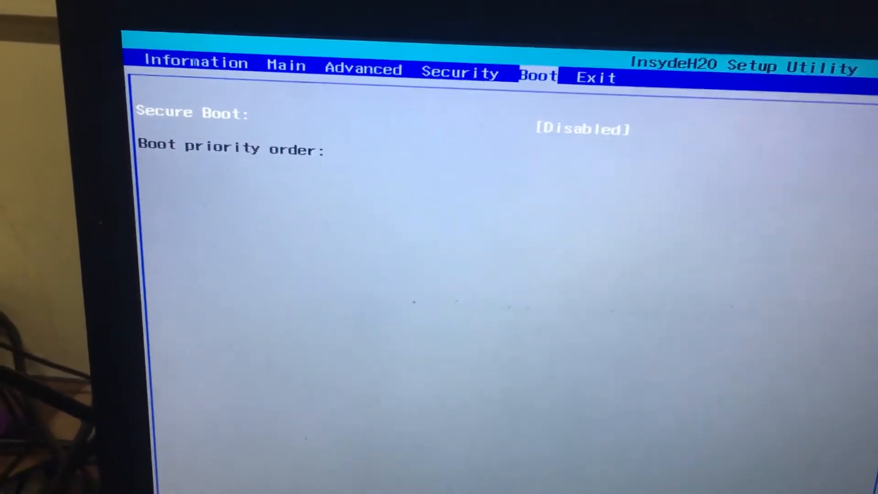
# Return to the Security settings showing the supervisor password as Set.
pyautogui.click(346, 99)
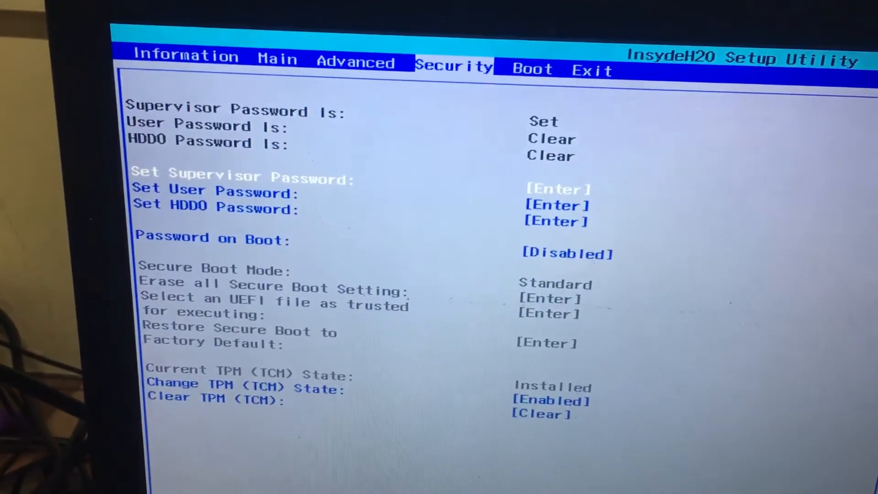
# Show the Advanced settings with Intel VTX and VTD both Enabled.
pyautogui.click(531, 70)
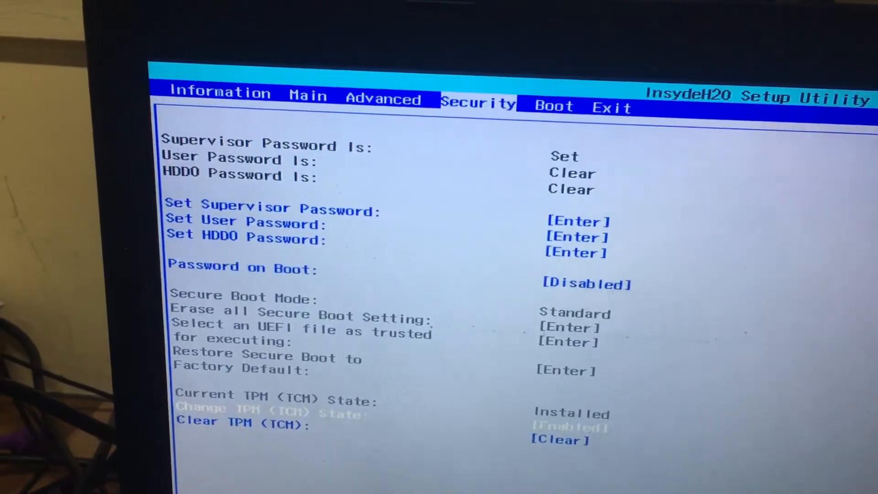
pyautogui.press('Left')
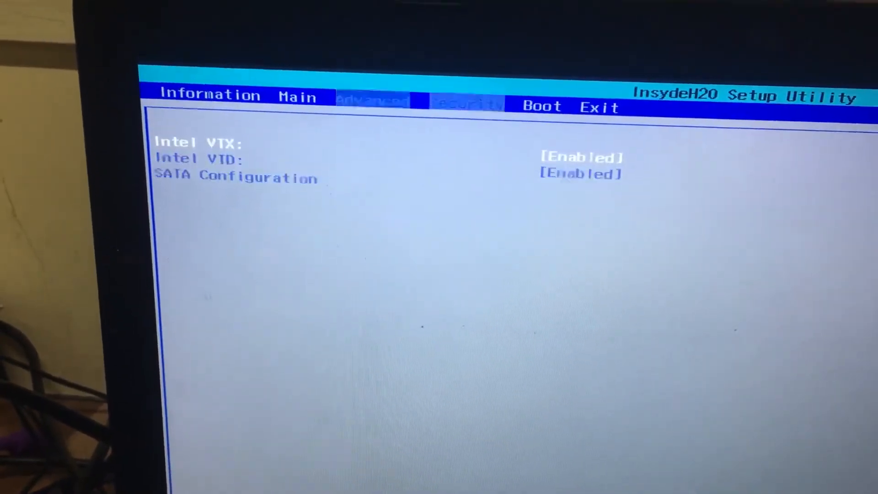